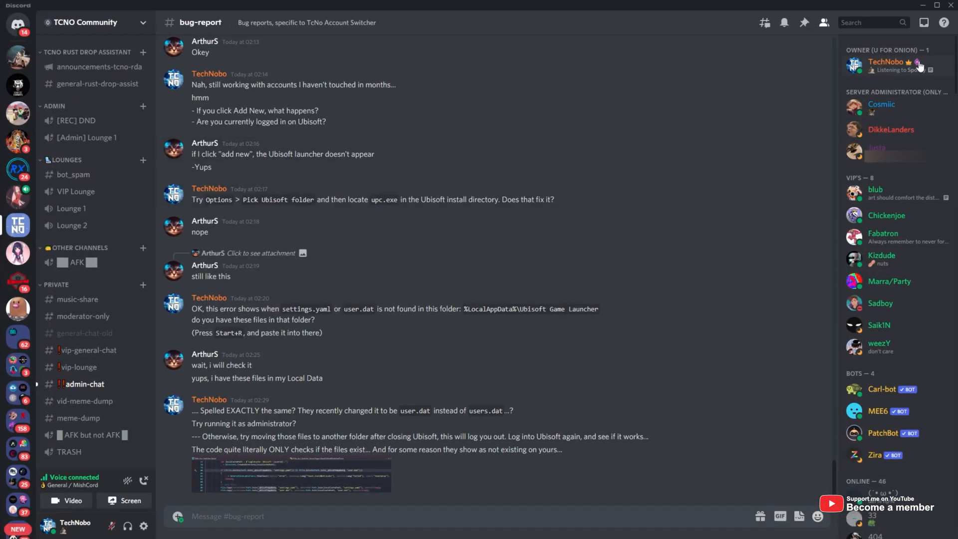
mouse_move(877, 78)
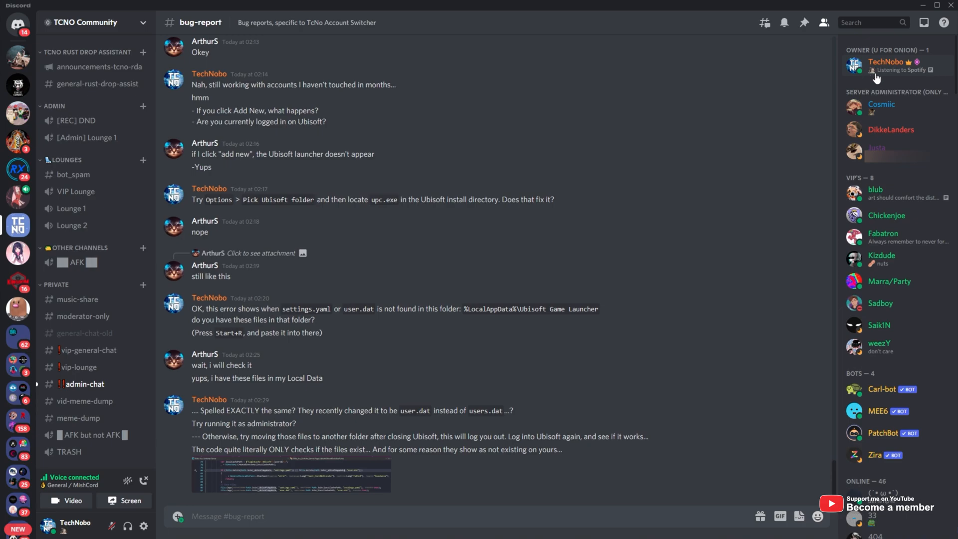
mouse_move(882, 200)
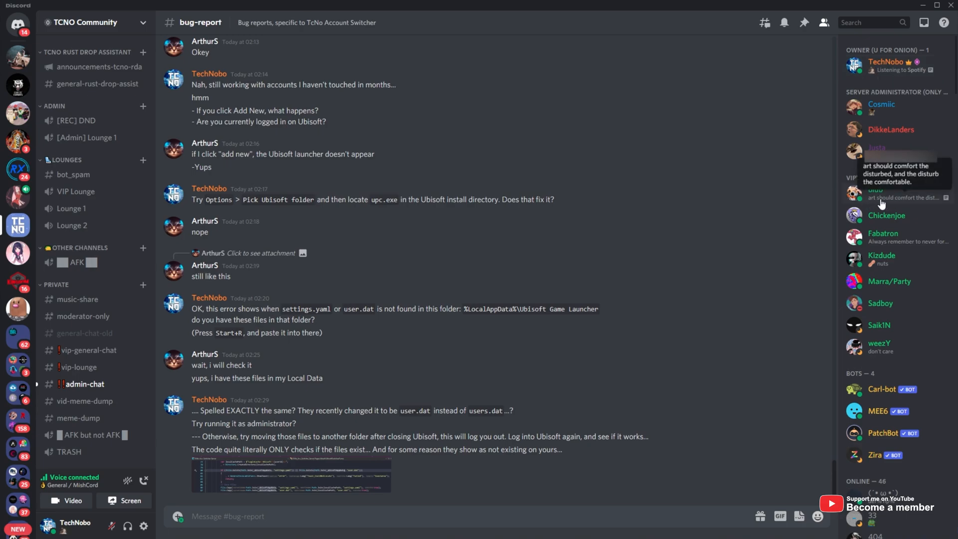
mouse_move(876, 76)
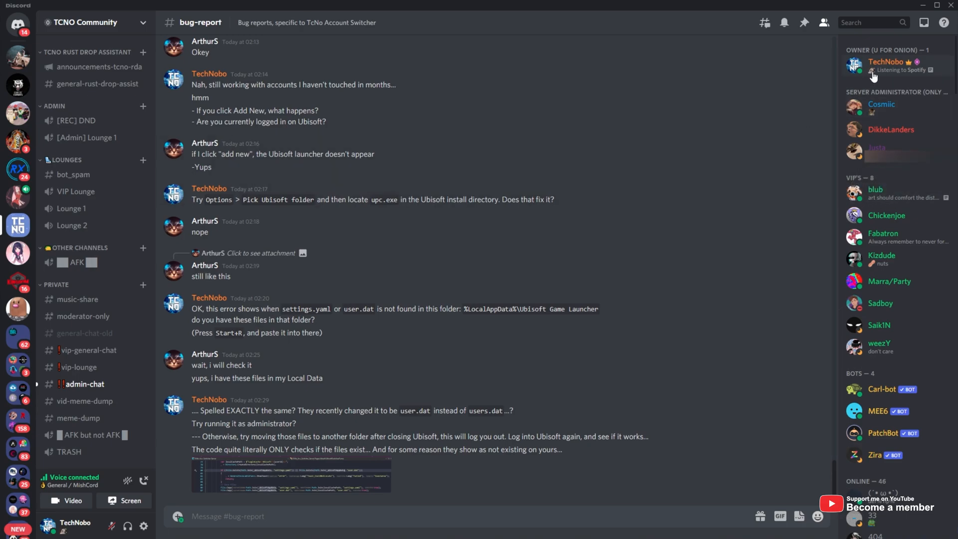
View and dismiss your profile card, then reach Edit custom status from the avatar's status menu.
left_click(886, 61)
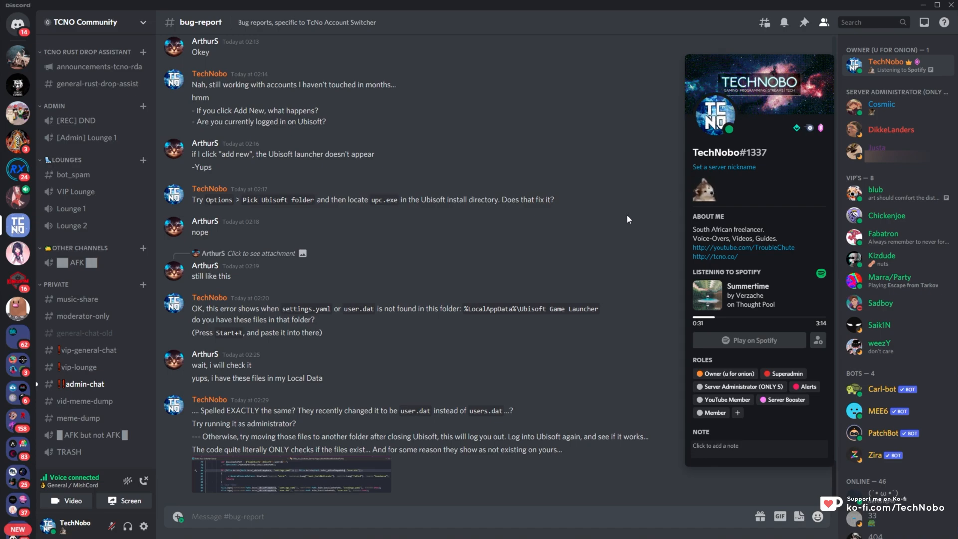
left_click(629, 219)
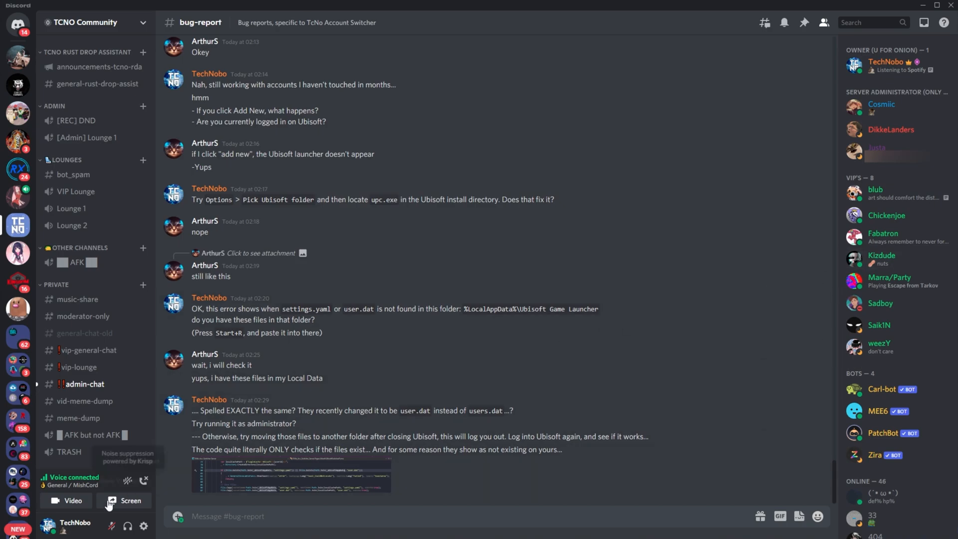
left_click(50, 525)
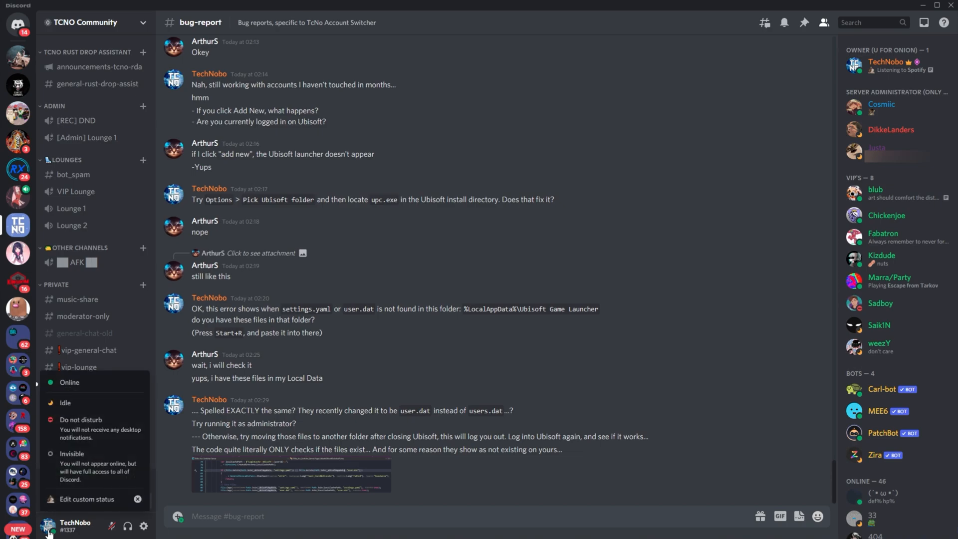
mouse_move(90, 513)
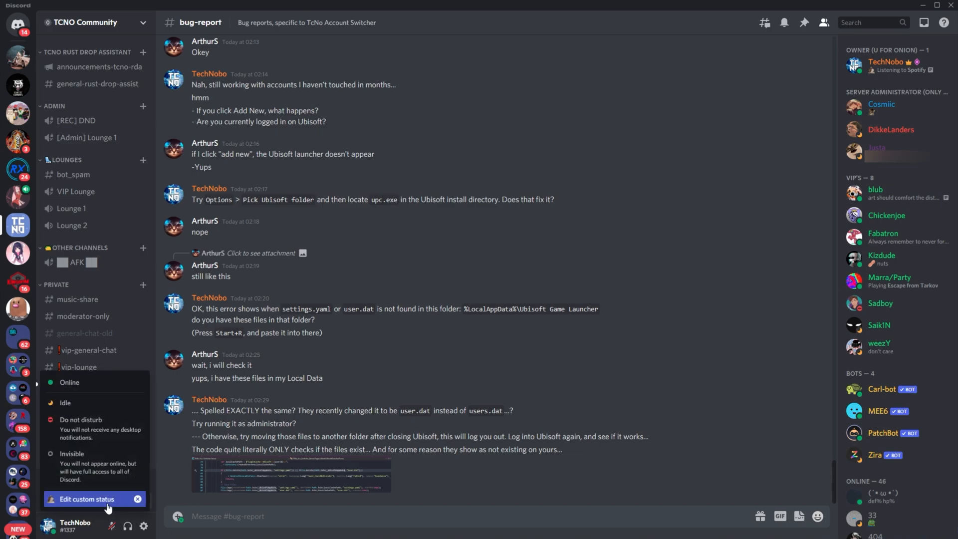
left_click(93, 499)
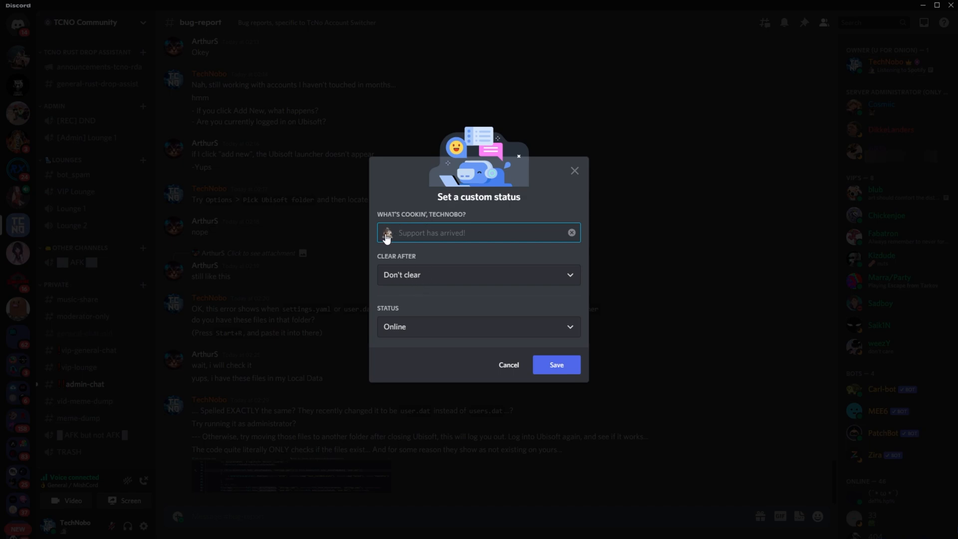
Inspect the status text, Clear After and Status fields, then close the dialog unsaved.
left_click(387, 234)
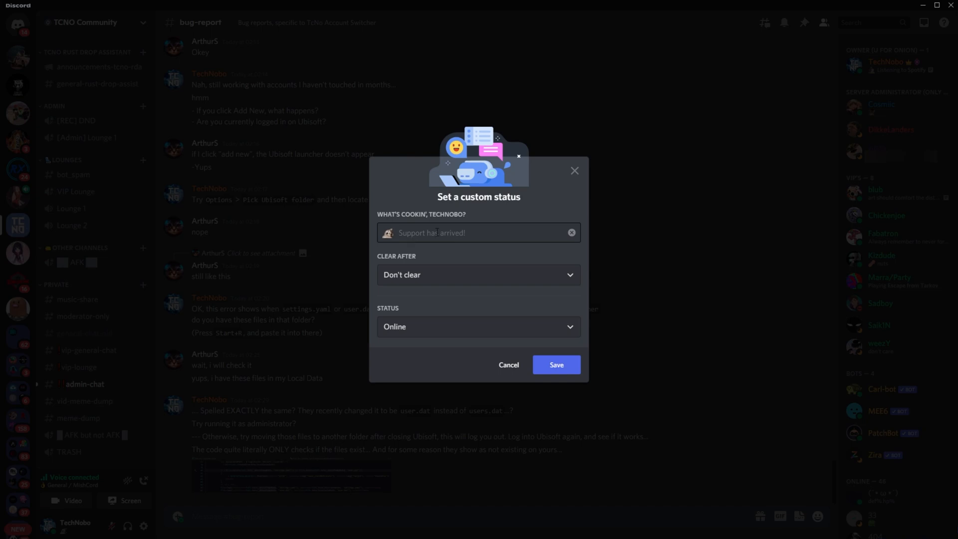
left_click(479, 276)
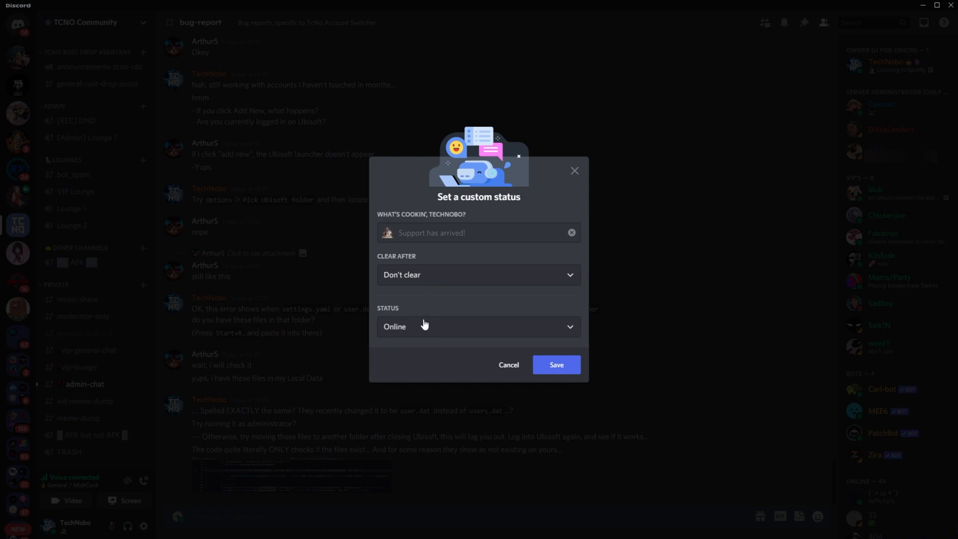
left_click(479, 327)
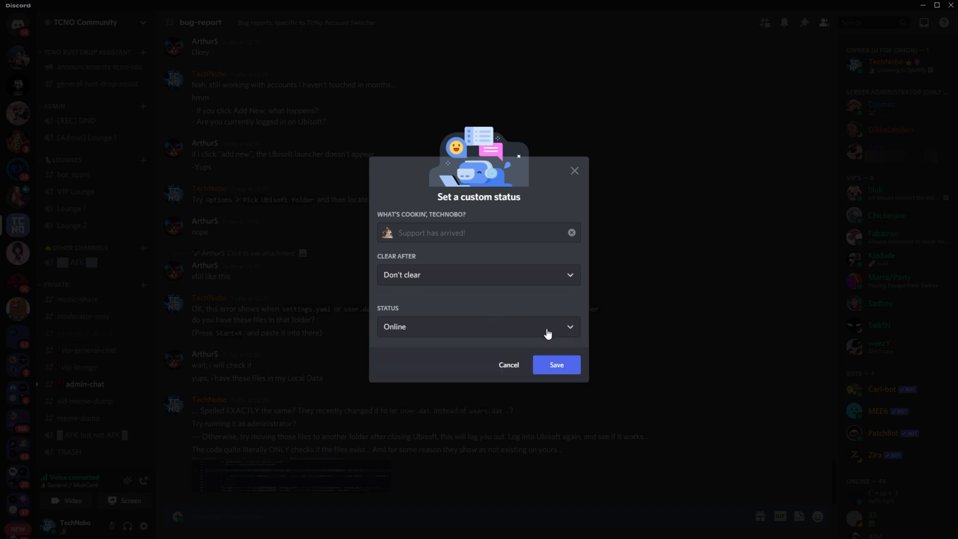
mouse_move(453, 198)
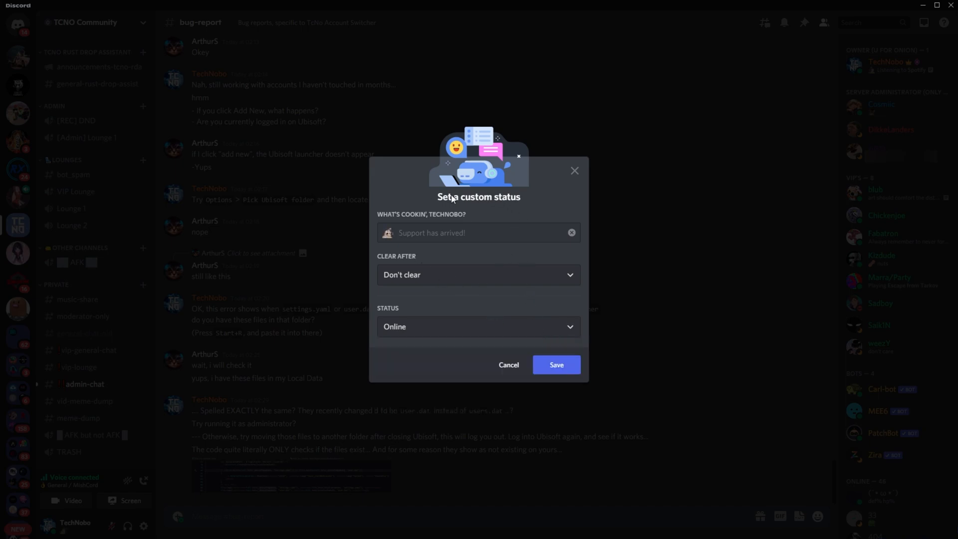
left_click(478, 233)
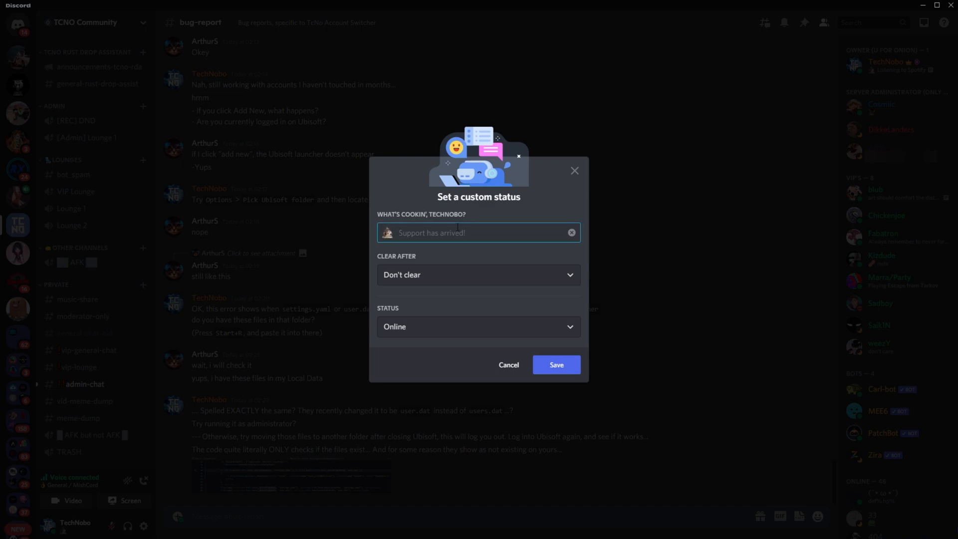
mouse_move(394, 226)
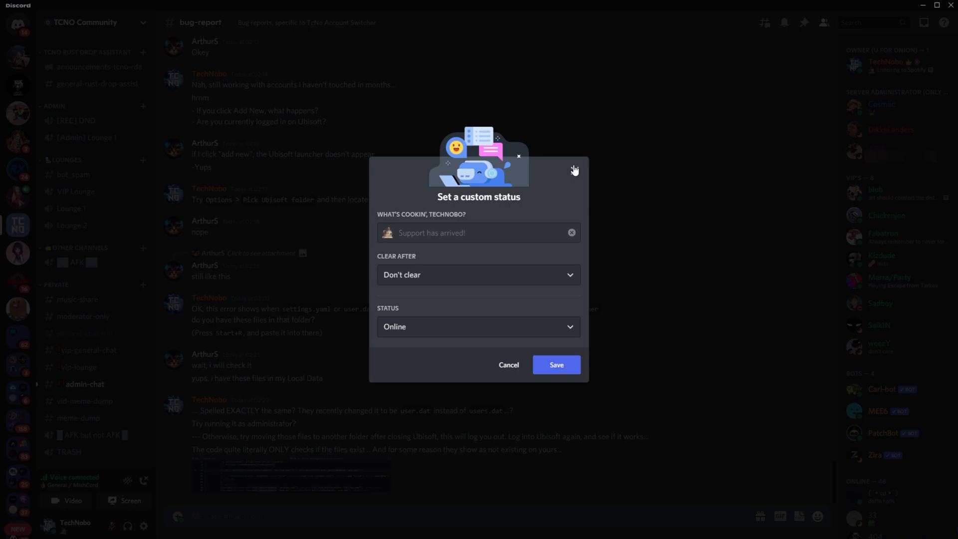
left_click(517, 156)
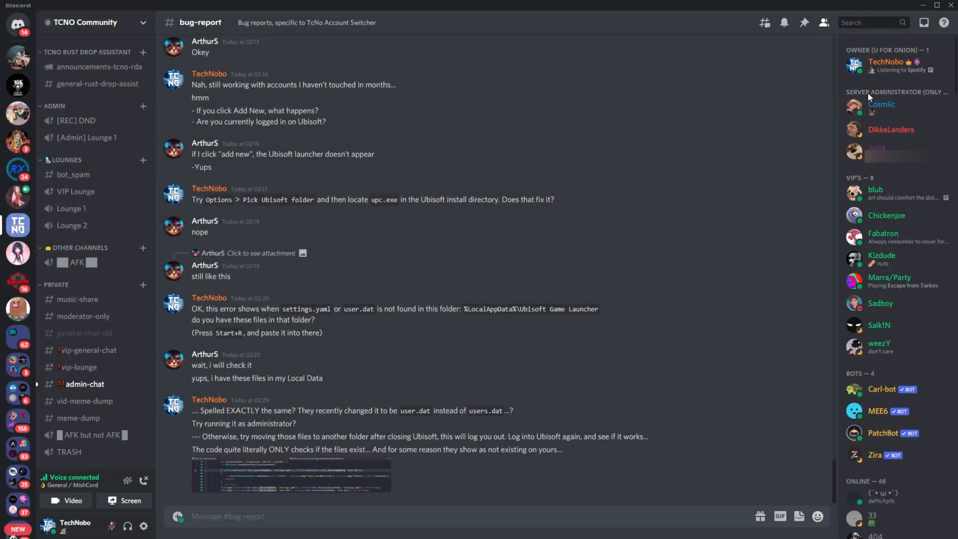
mouse_move(903, 73)
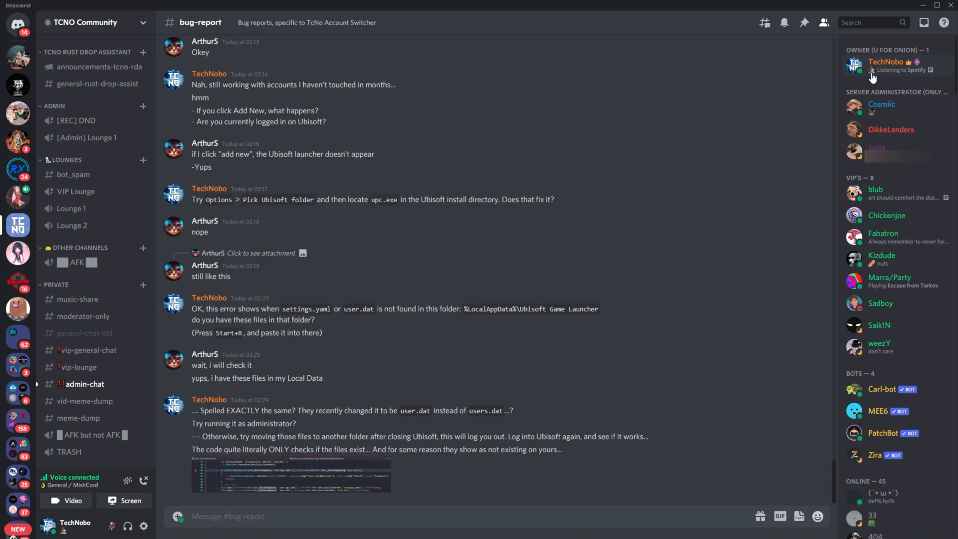
mouse_move(872, 78)
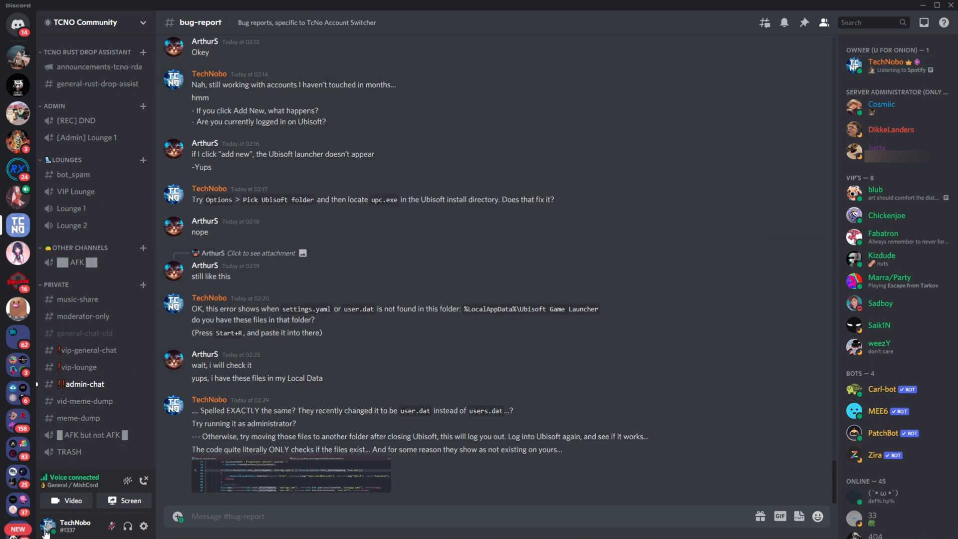
Reopen Set a custom status from the avatar menu and save it with the status field empty.
left_click(50, 524)
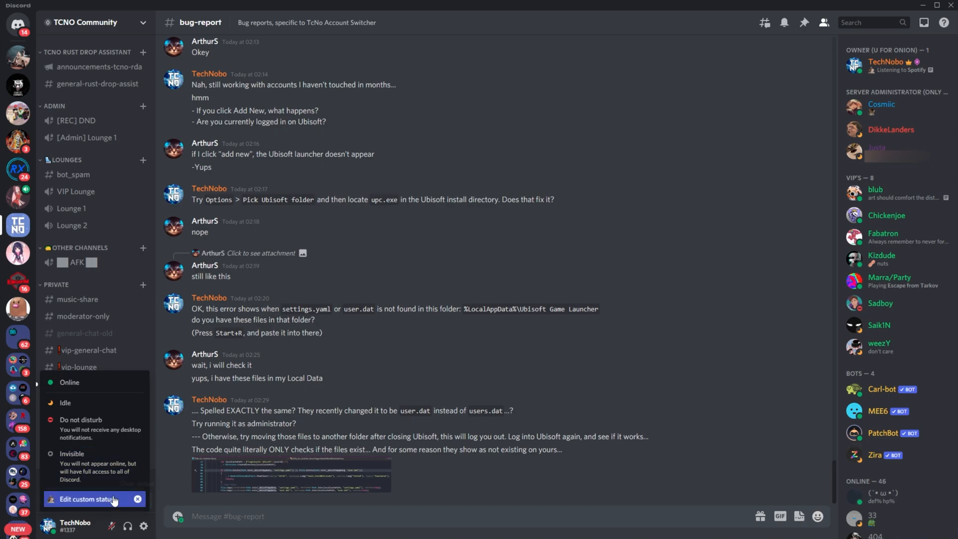
left_click(84, 513)
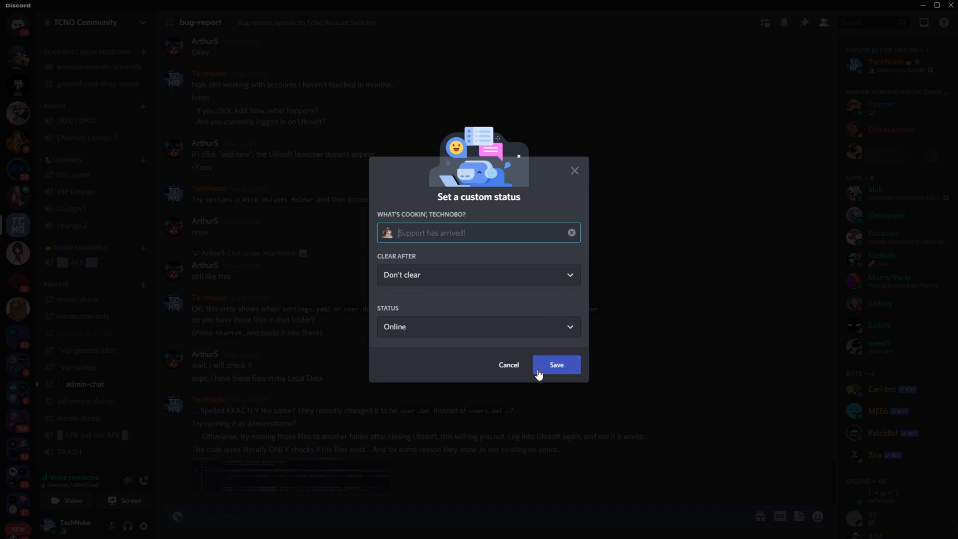
left_click(557, 364)
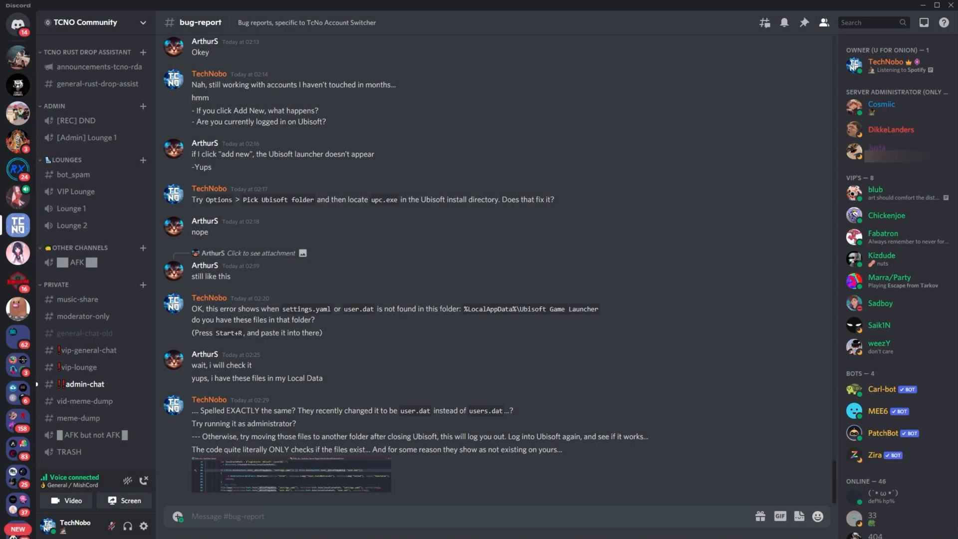
mouse_move(926, 4)
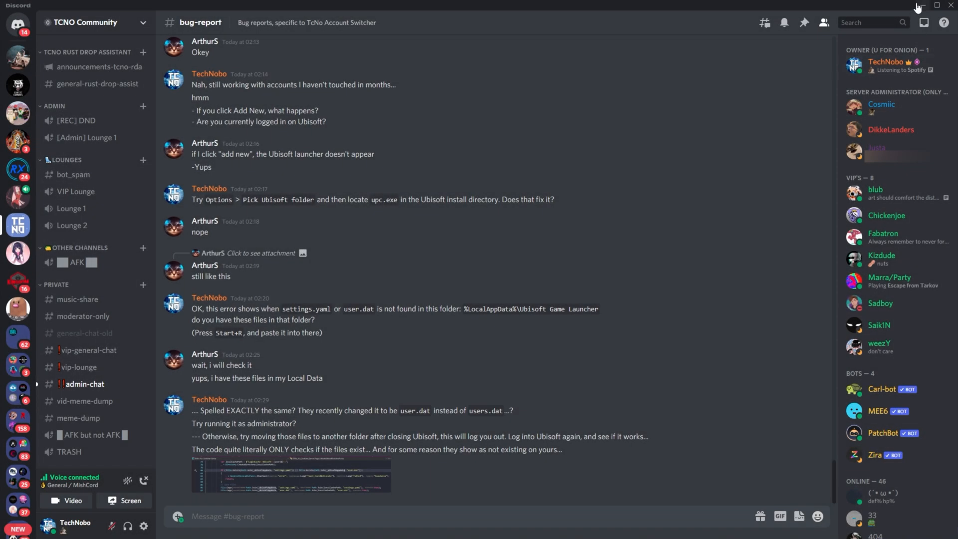